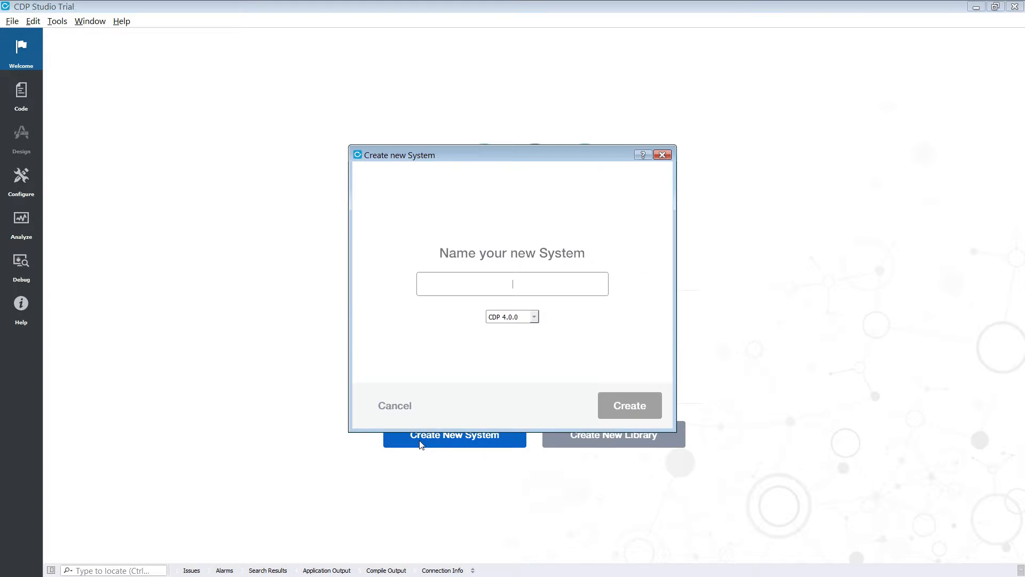
Confirm creating the DemoSystem system and select its DemoSystemApp application
left_click(628, 405)
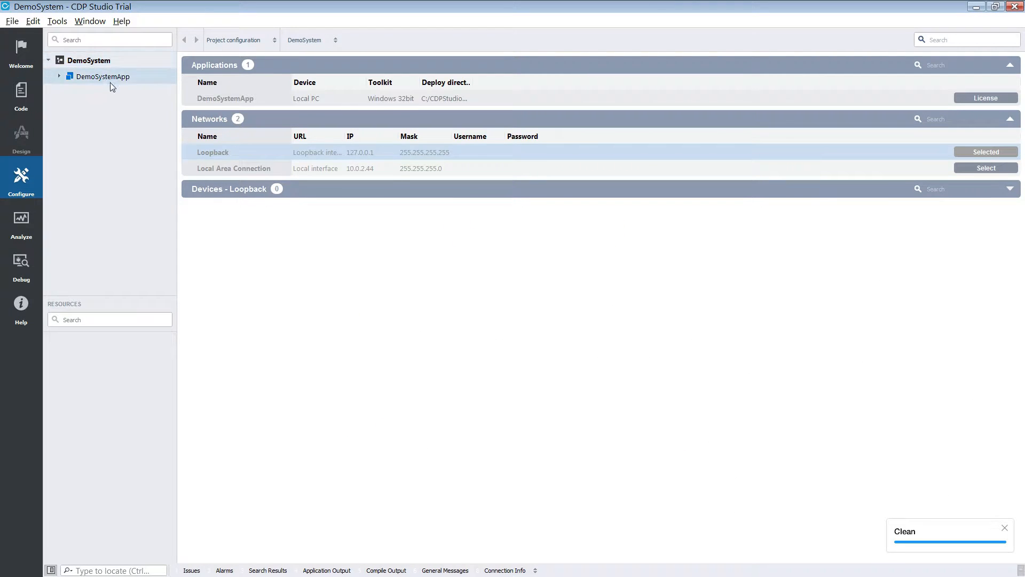
left_click(59, 77)
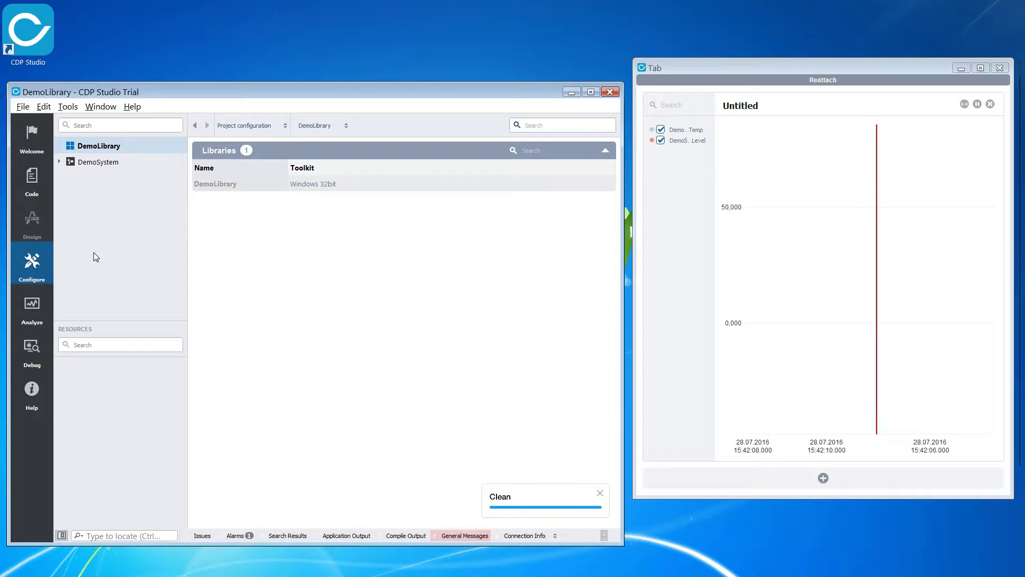
Add a CDP Component Model class named HeaterController to the DemoLibrary project
right_click(97, 145)
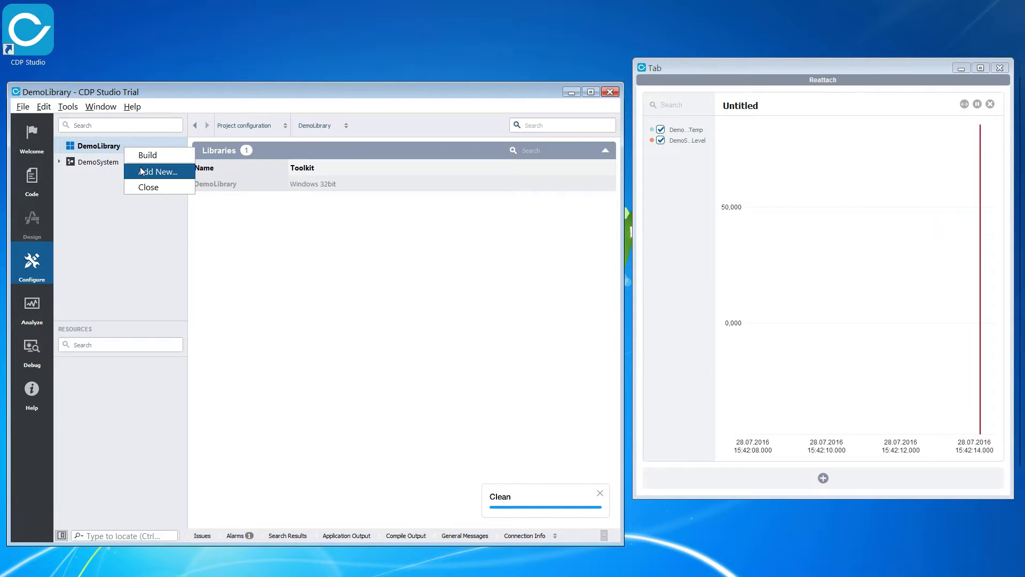
left_click(156, 172)
type("HeaterControll")
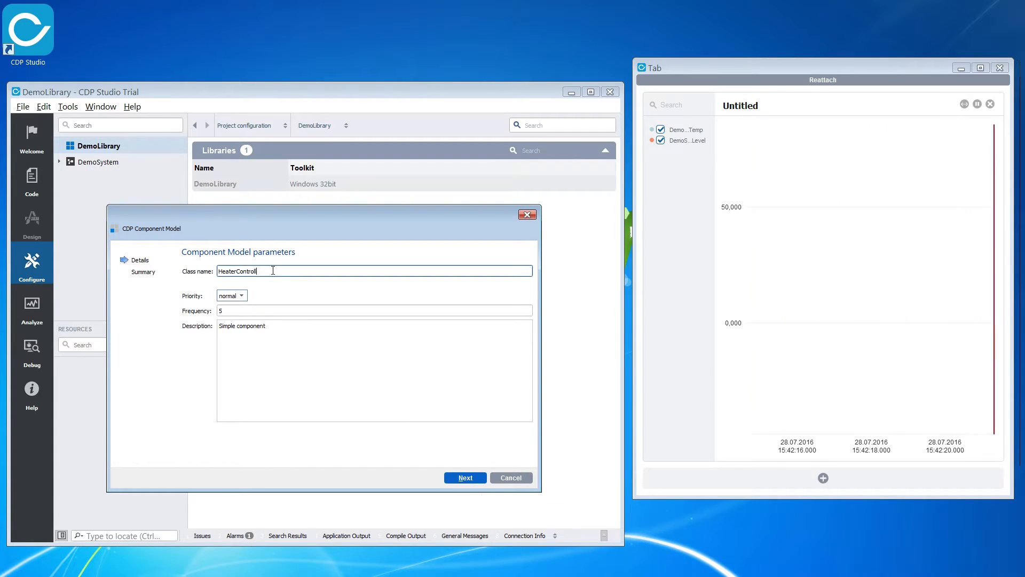
left_click(465, 477)
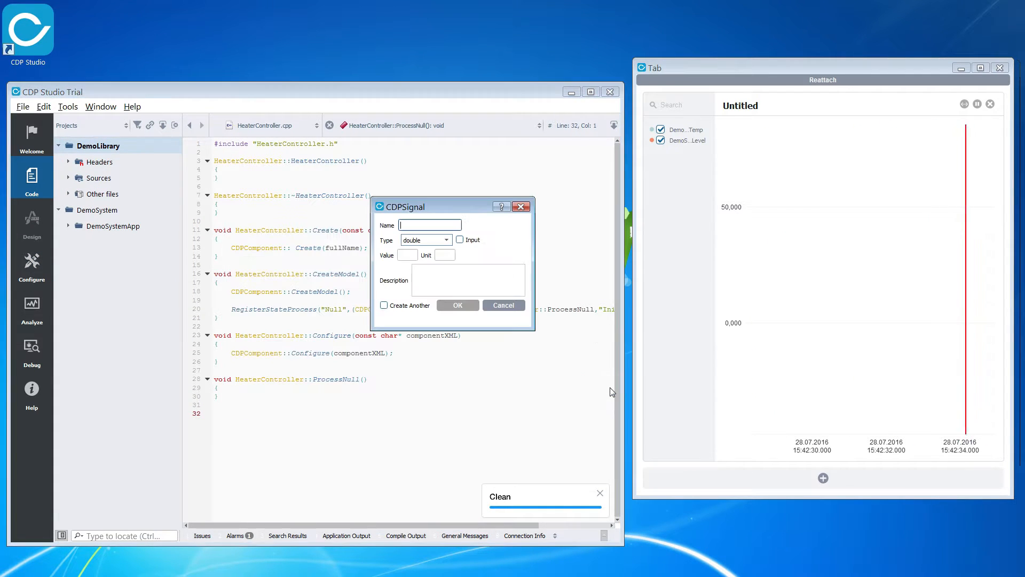
Add the WaterTemp input signal, SetTemp parameter of type double, and Heater connector
type("WaterTem")
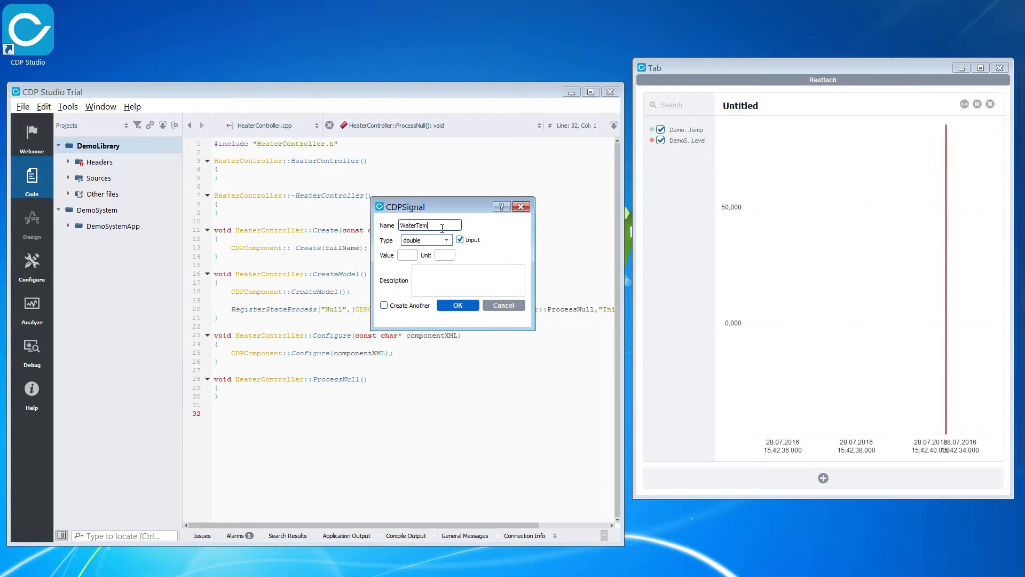
left_click(457, 305)
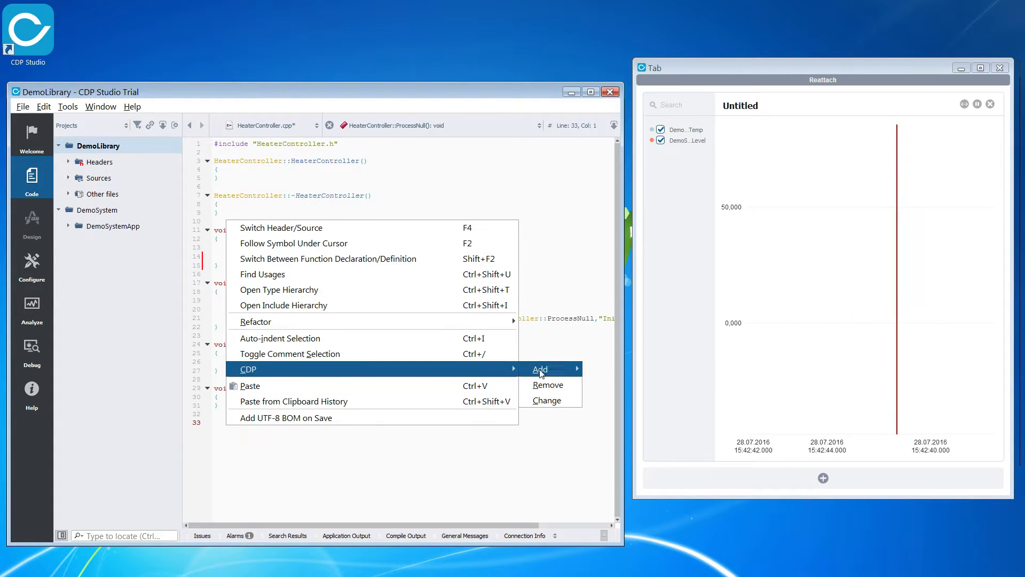
left_click(540, 369)
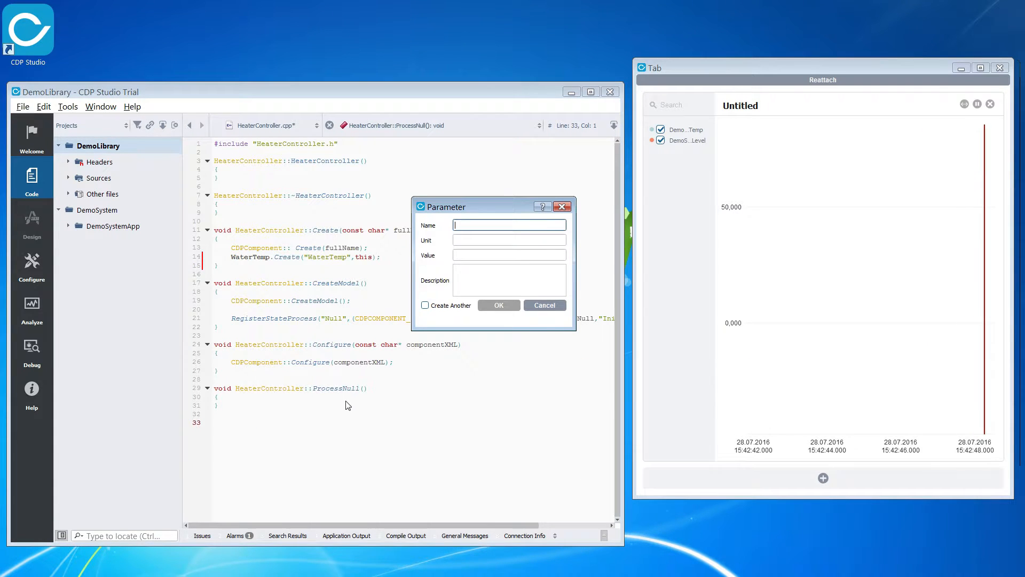
type("SetTemp")
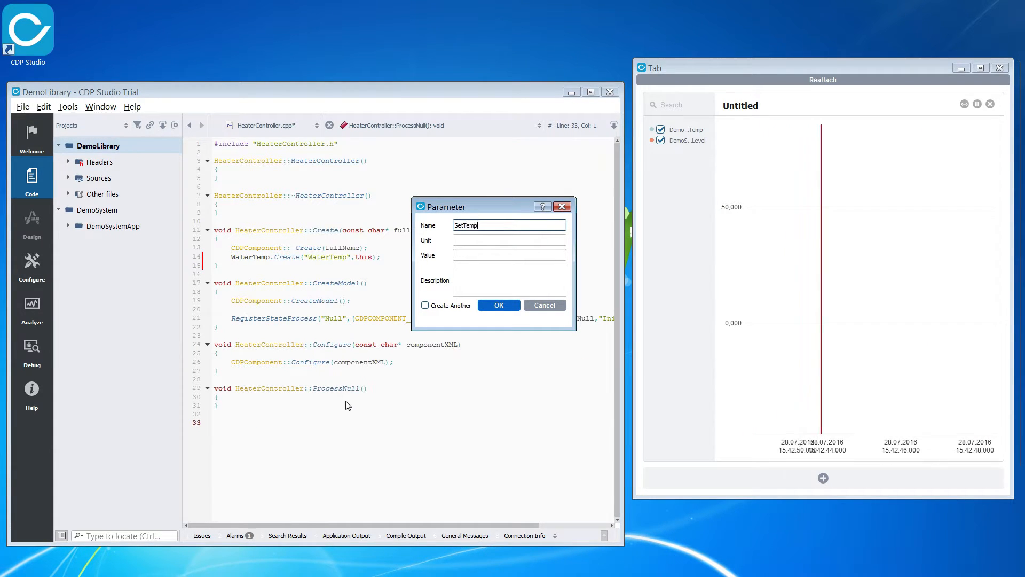
left_click(508, 239)
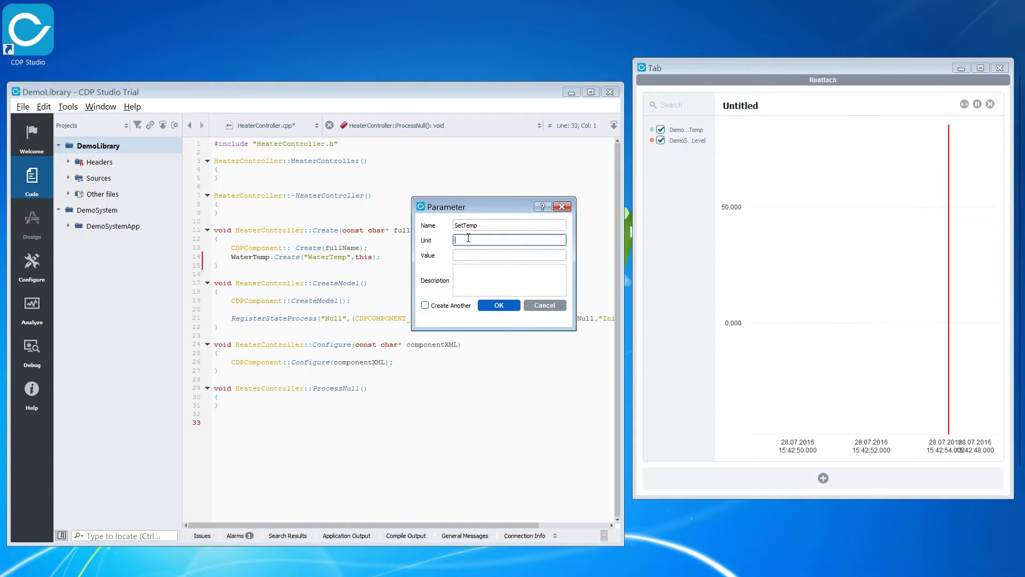
type("double")
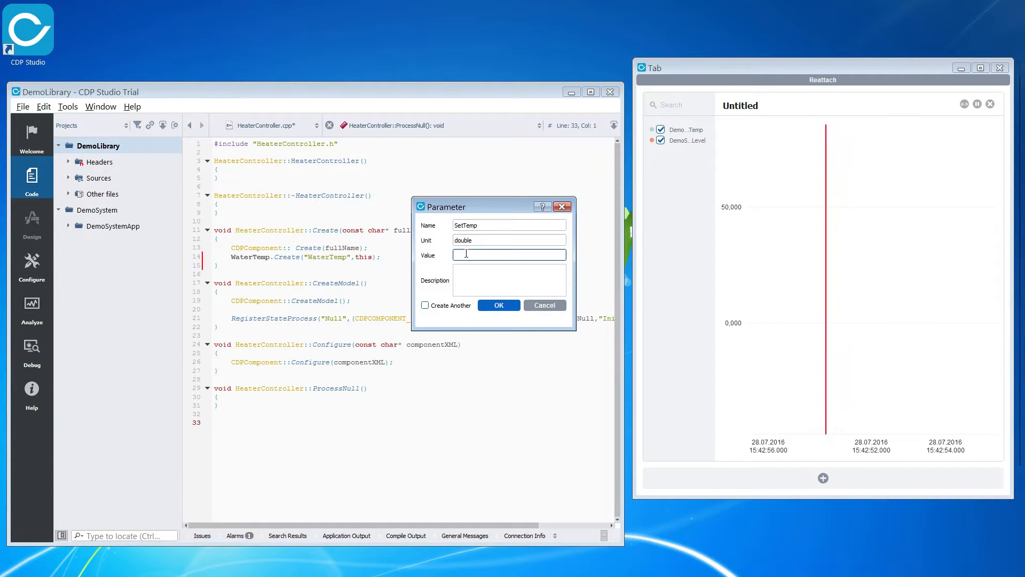
left_click(498, 305)
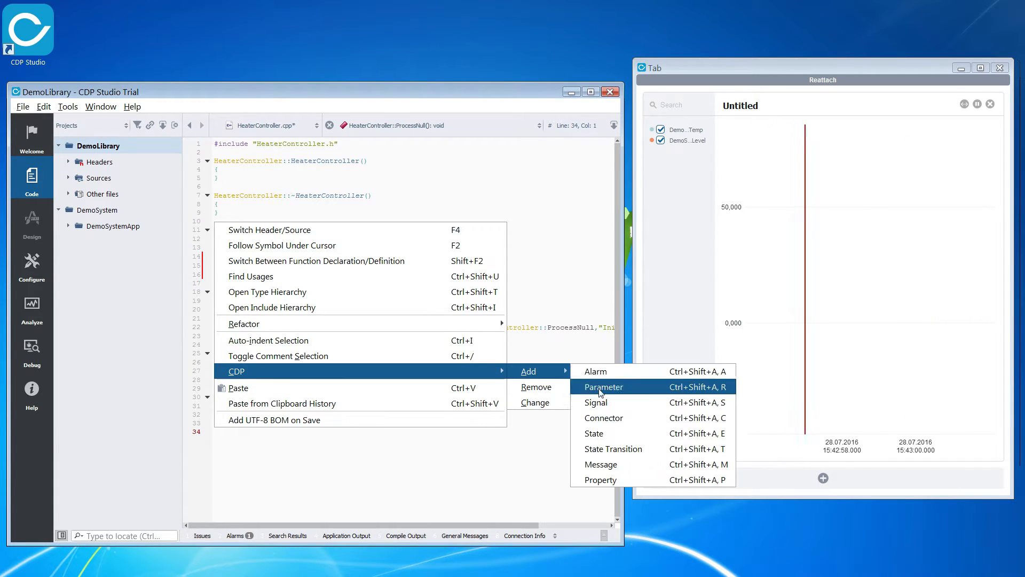
left_click(603, 418)
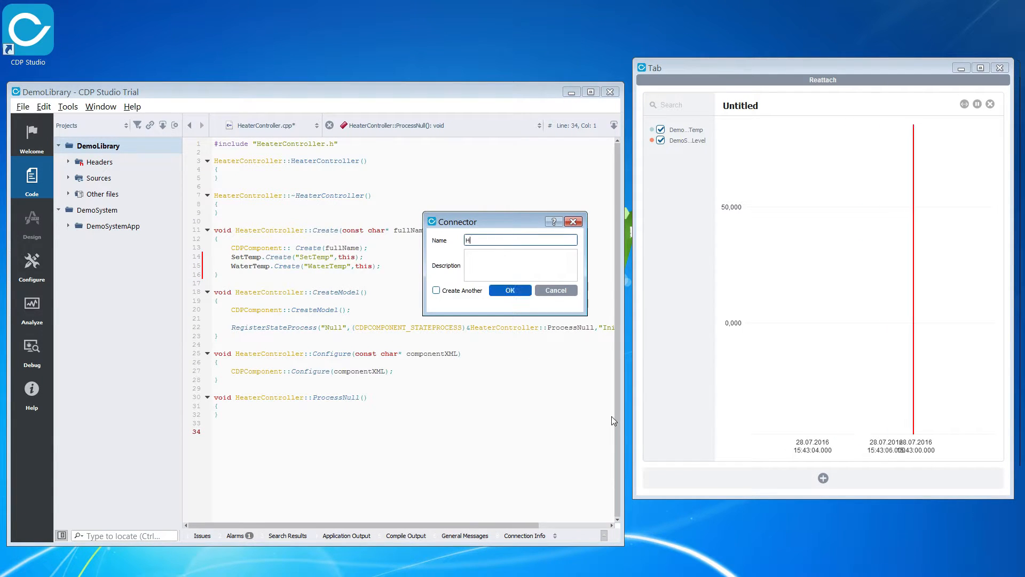
left_click(509, 289)
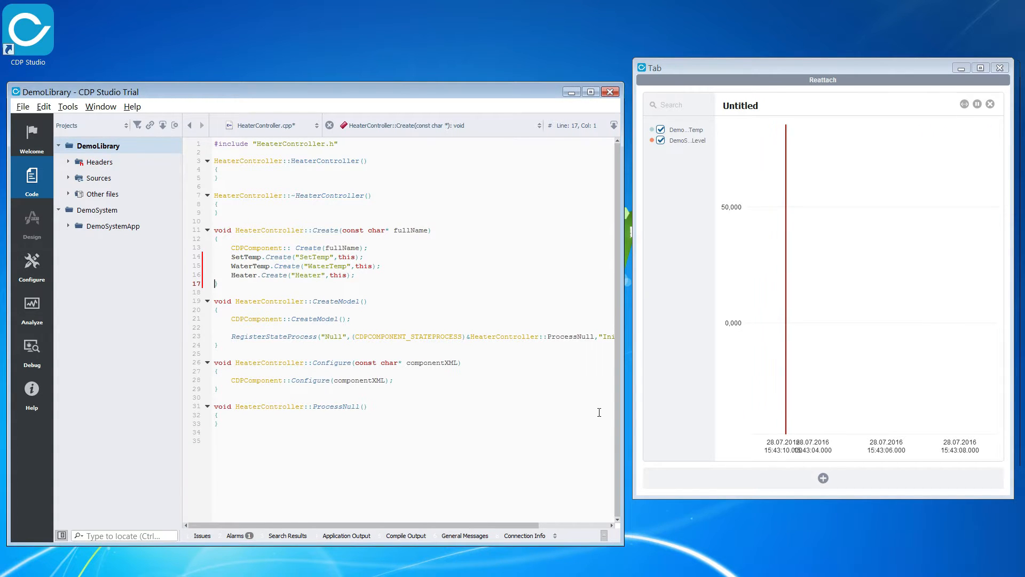
Start ProcessNull with an if (Heater.Connected()) { block, using autocomplete
left_click(224, 447)
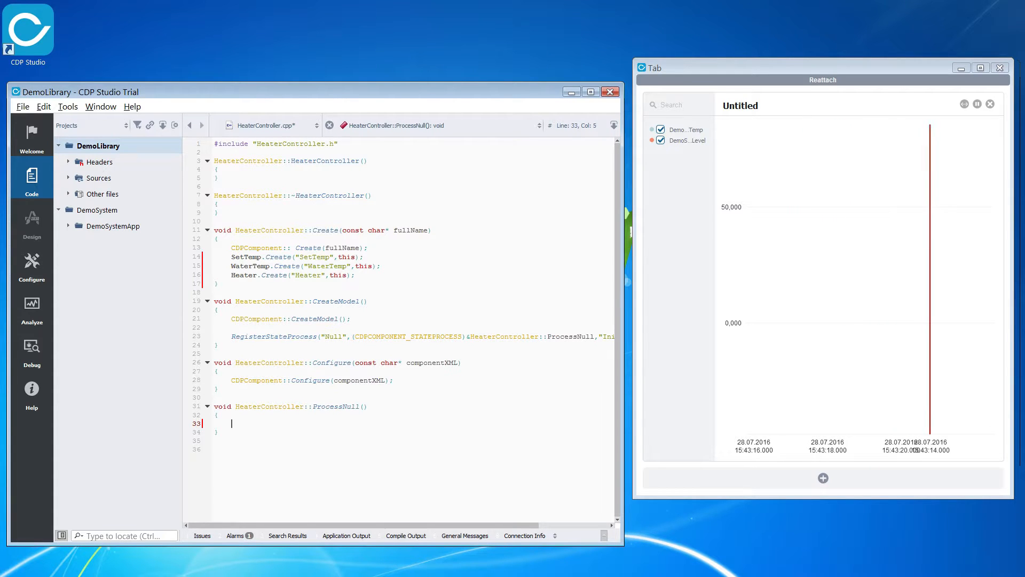
type("if (")
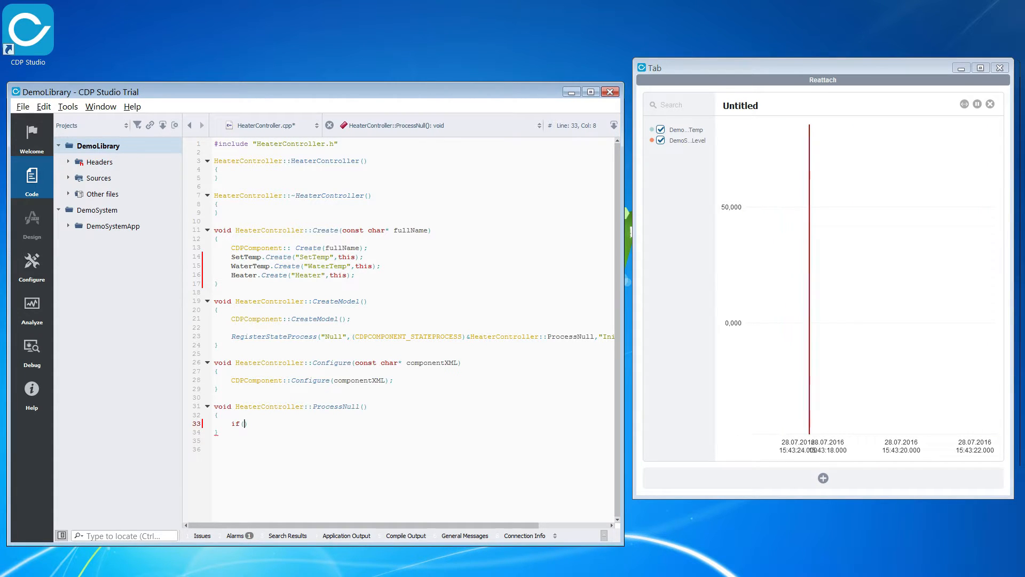
type("Heater.c")
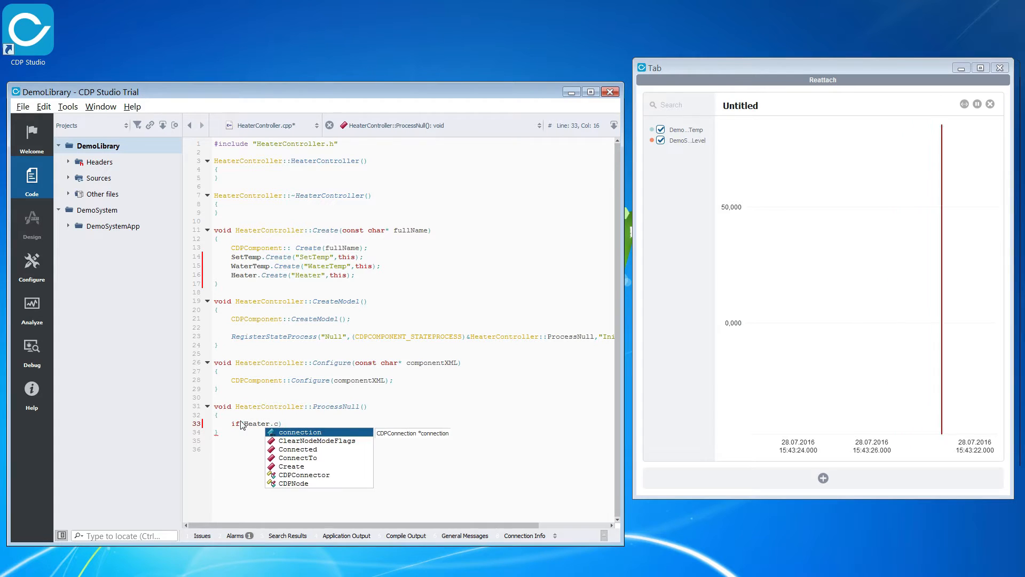
double_click(297, 448)
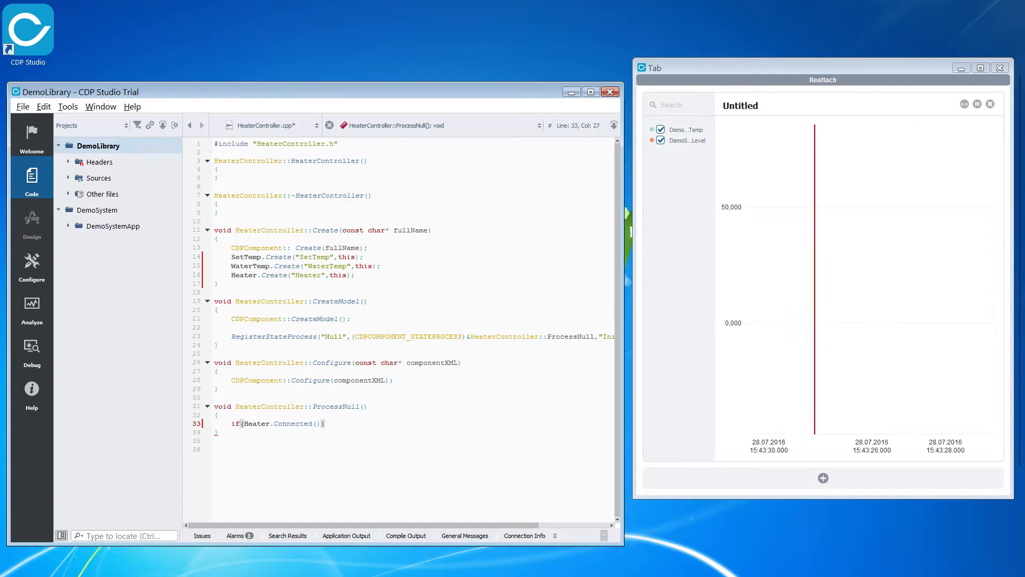
type("{")
type("if(")
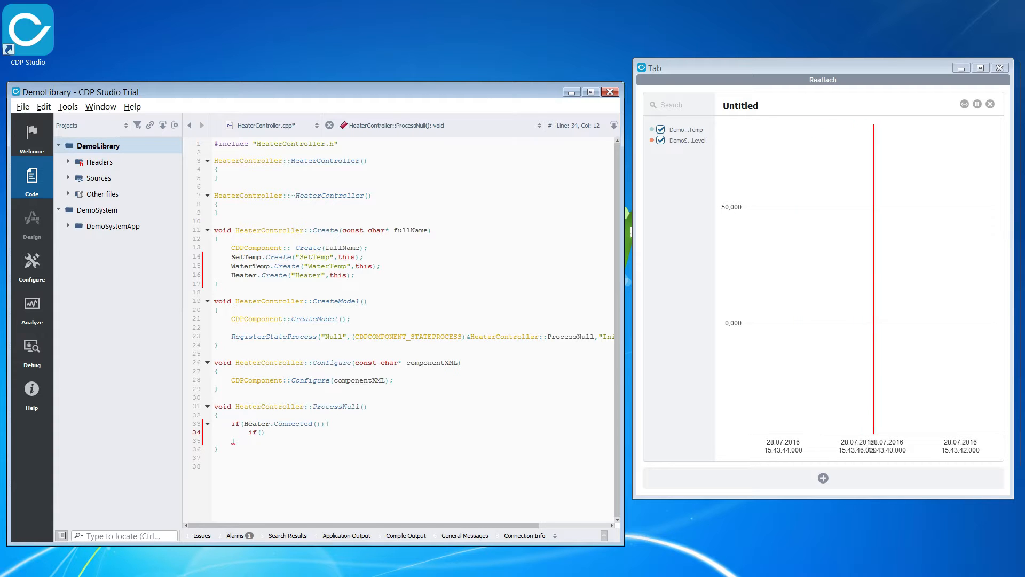
Send SET_HEATER_HIGH when WaterTemp < SetTemp, then check WaterTank's accepted messages
type("WaterTemp<SetTemp")
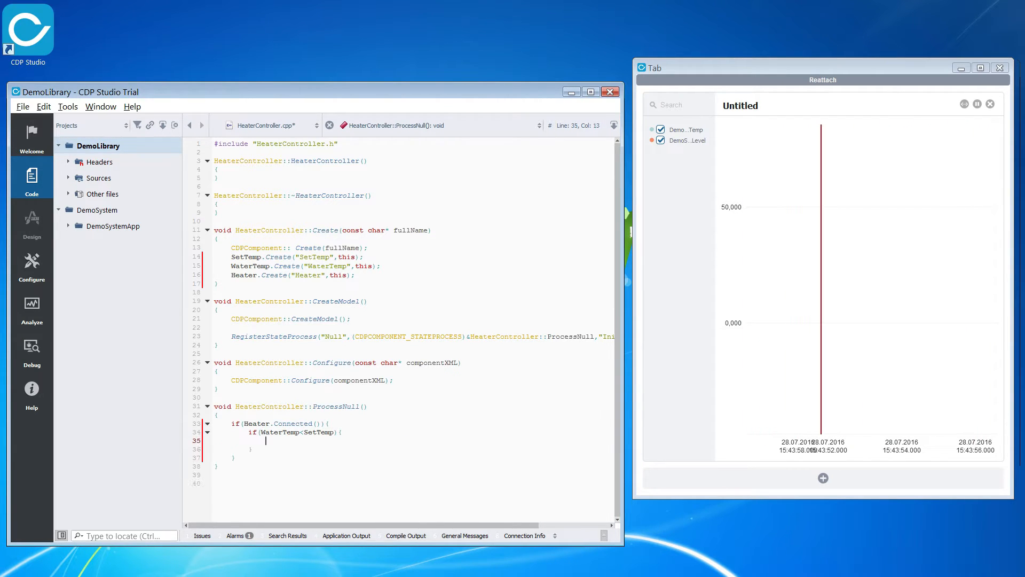
type("Heater.SendMessage(\"")
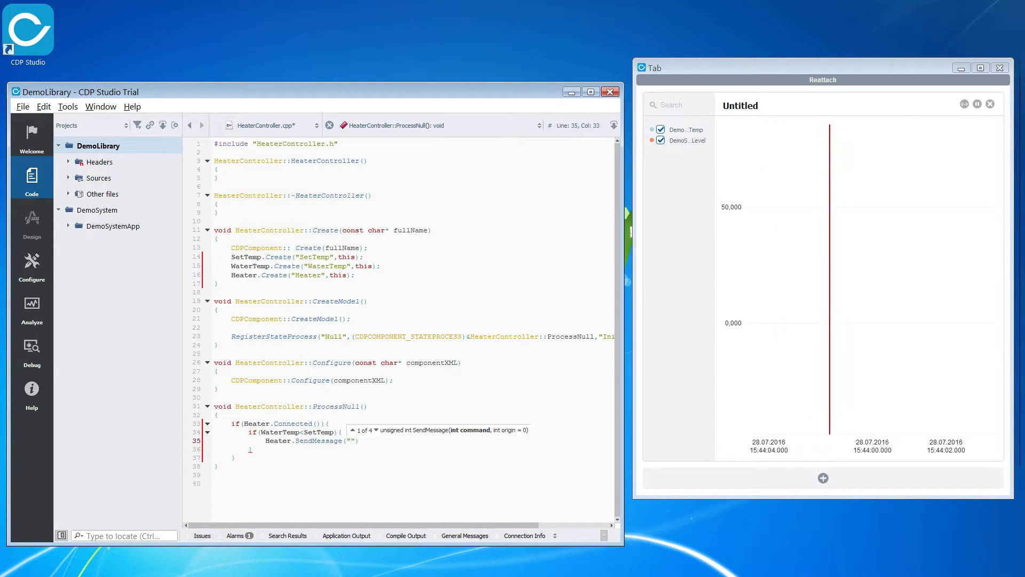
type("SET_HEATER_HIGH")
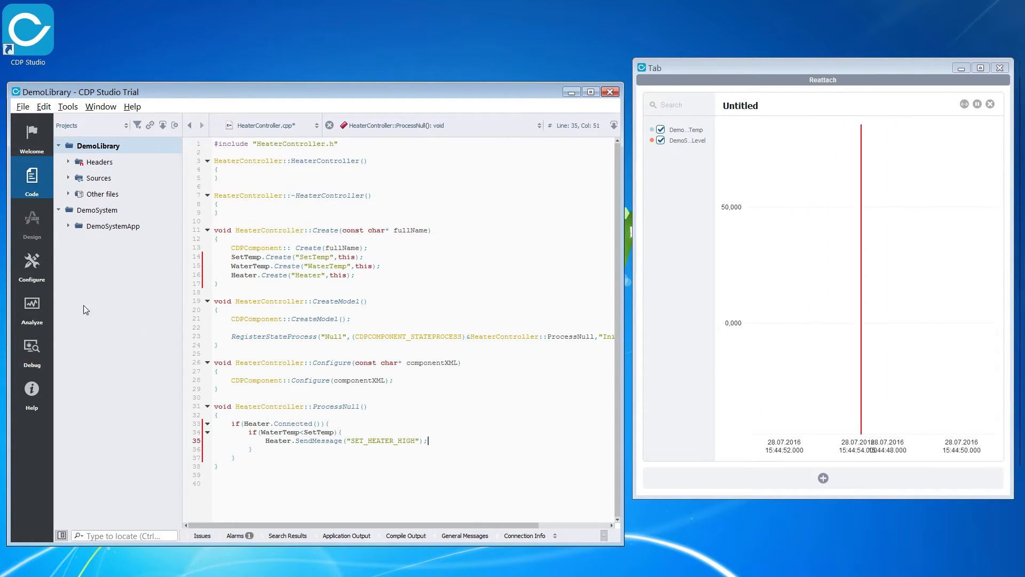
left_click(32, 263)
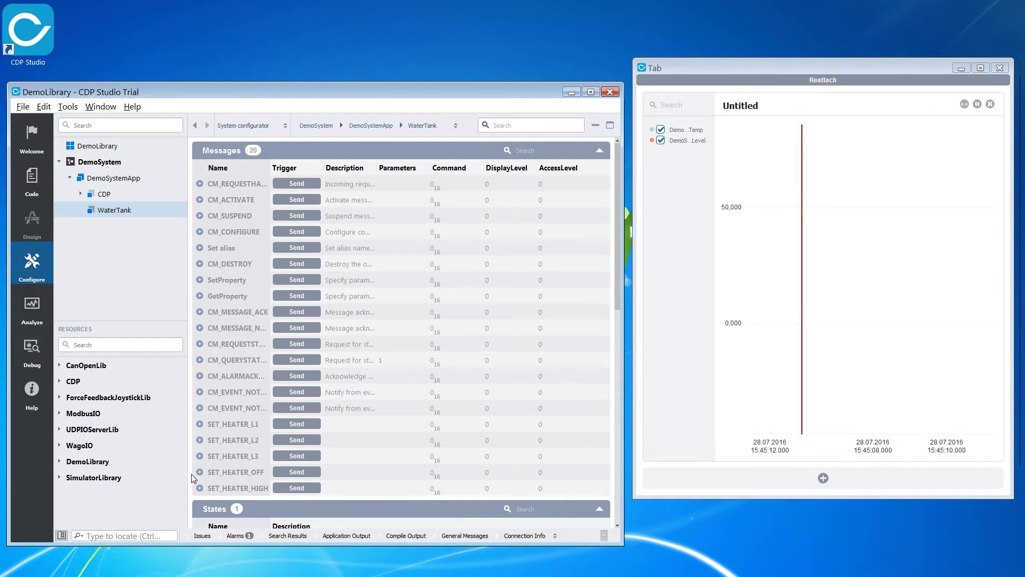
Add an else branch sending SET_HEATER_OFF to Heater and Save All changed files
left_click(32, 178)
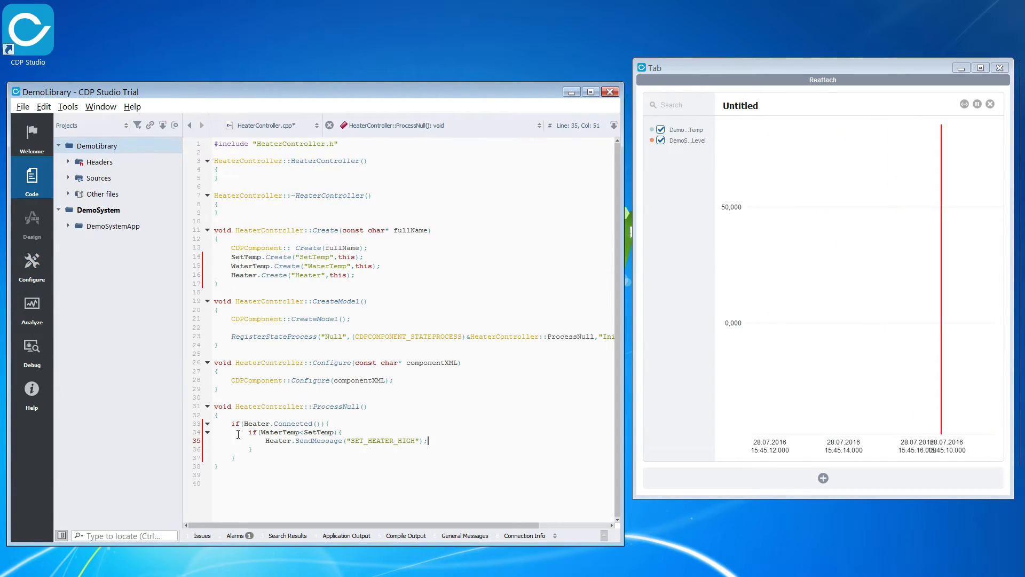
type("}else{")
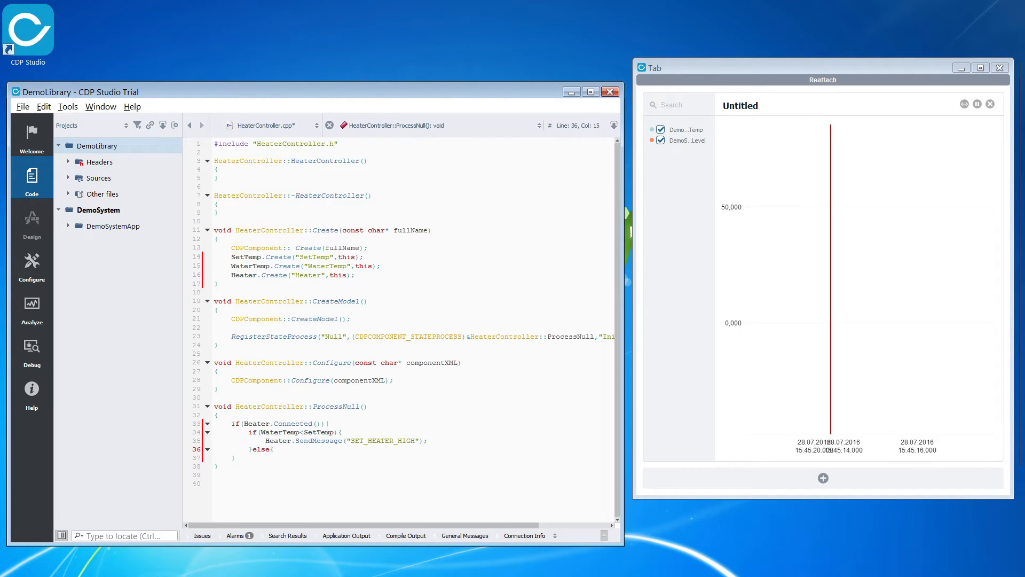
type("Heater.SendMessage(\"SET_HEATER_OFF\");")
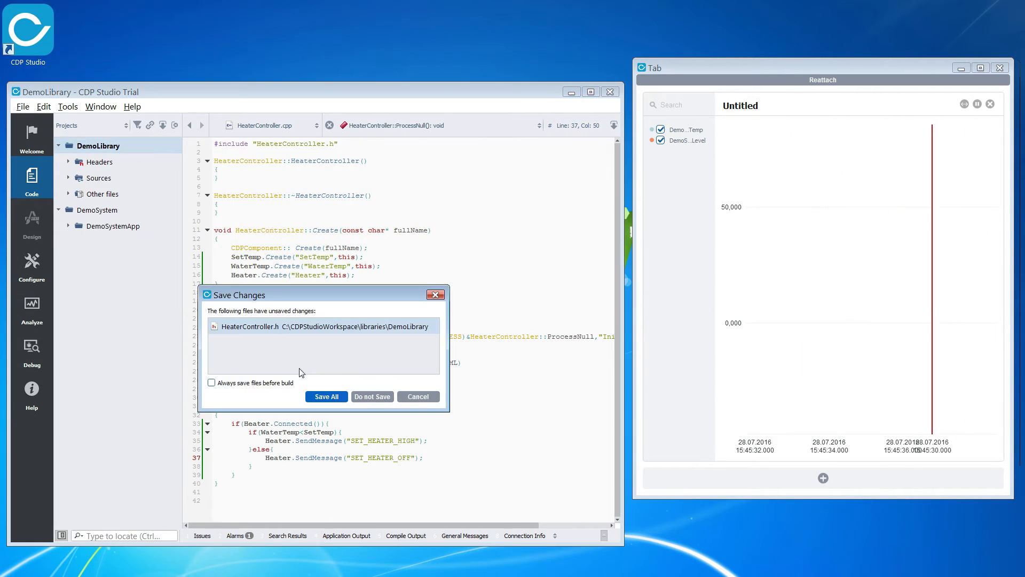
left_click(326, 396)
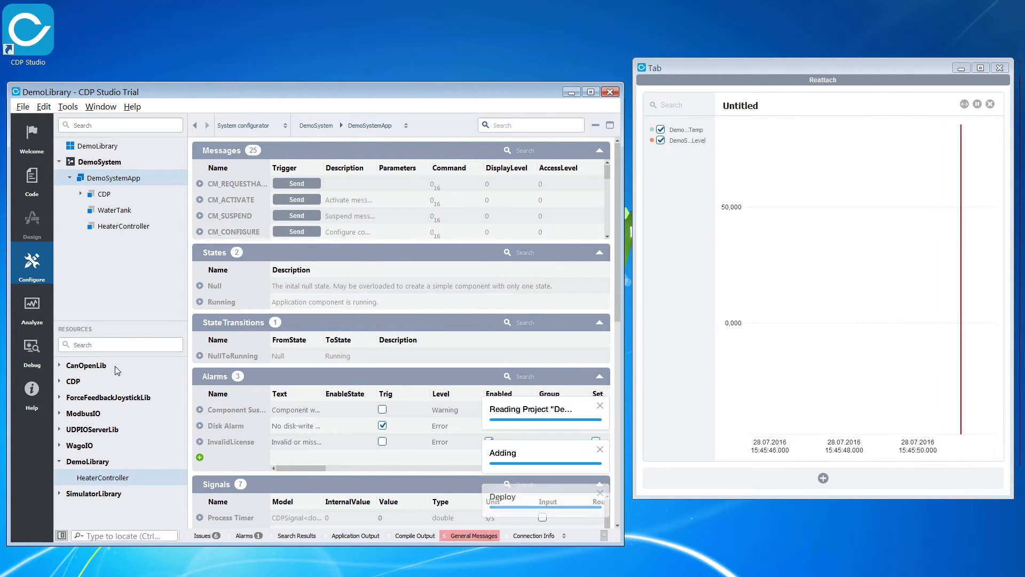
Route HeaterController's WaterTemp input to DemoSystemApp.WaterTank.WaterTemp
left_click(124, 225)
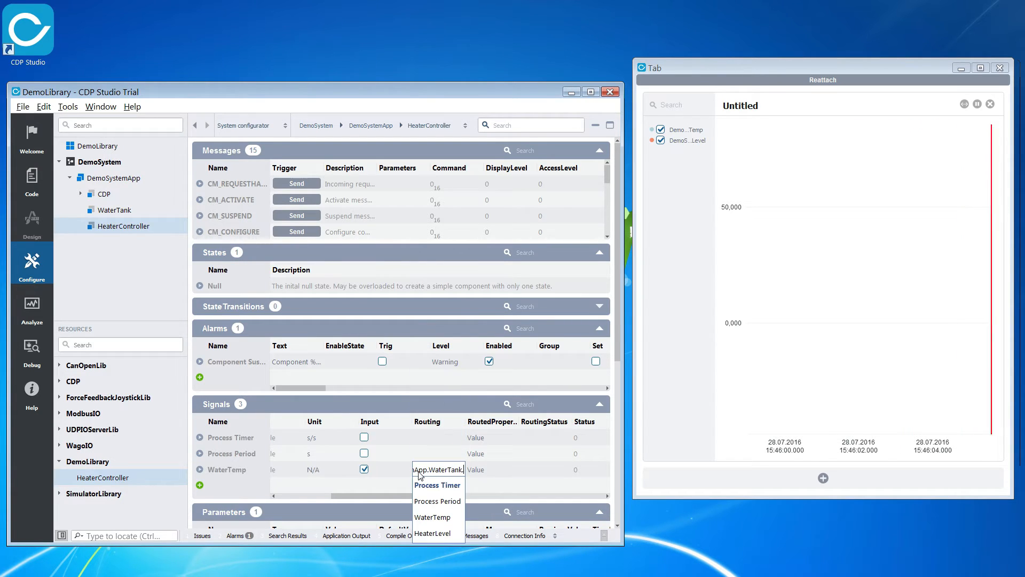
left_click(436, 469)
type("WaterTemp")
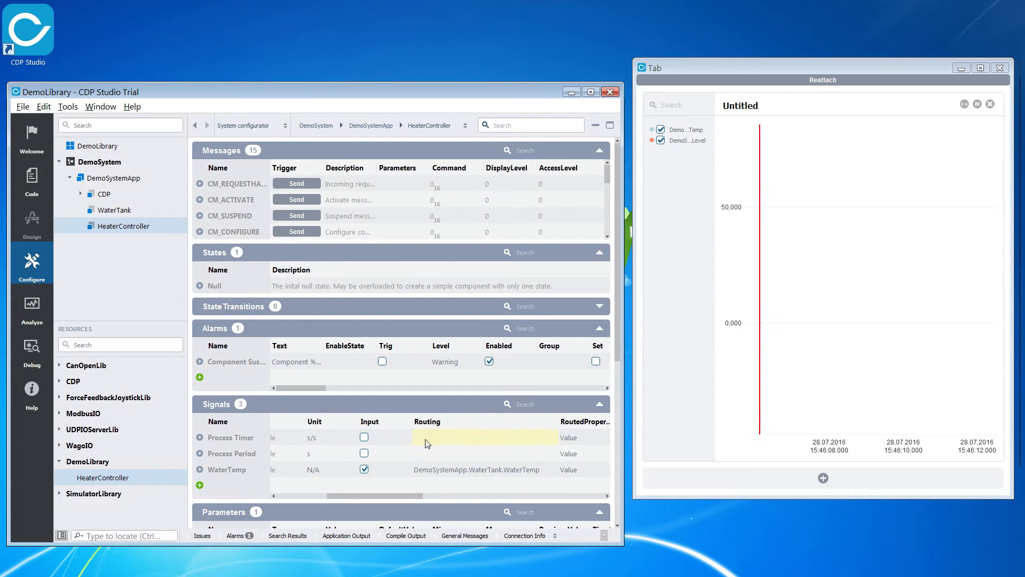
scroll("down", 3)
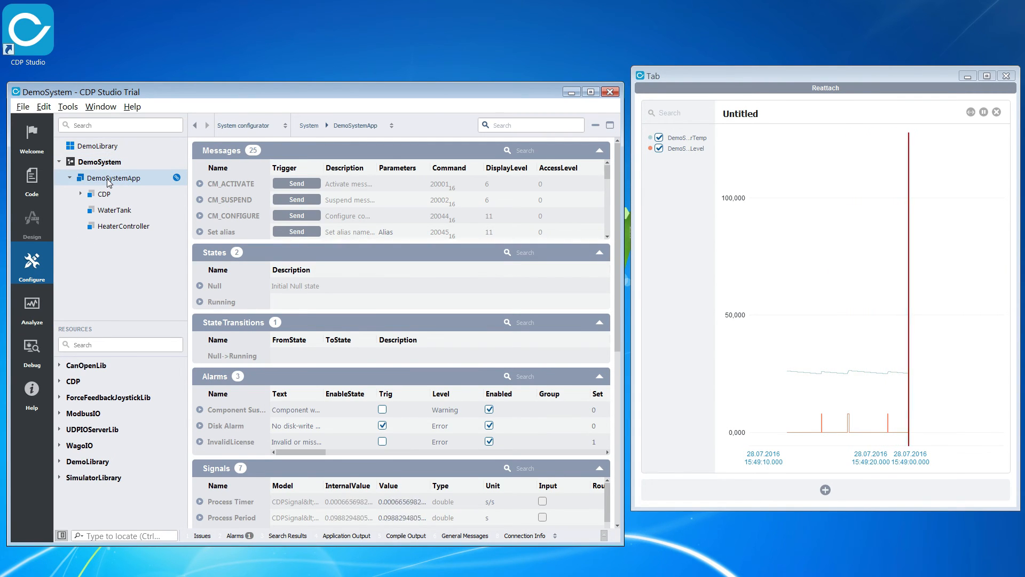
Set the running HeaterController's SetTemp parameter value to 40
left_click(125, 225)
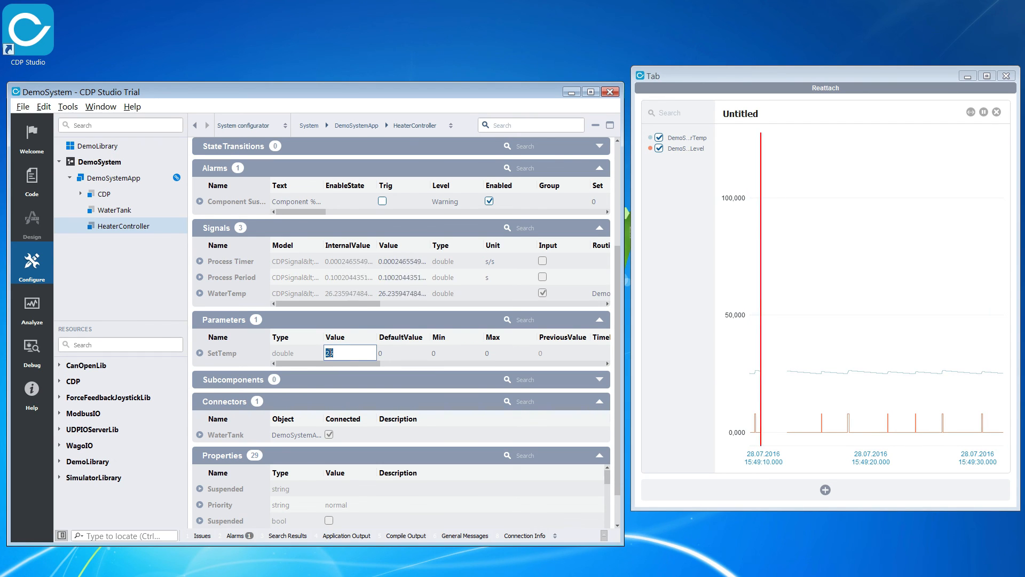
type("40")
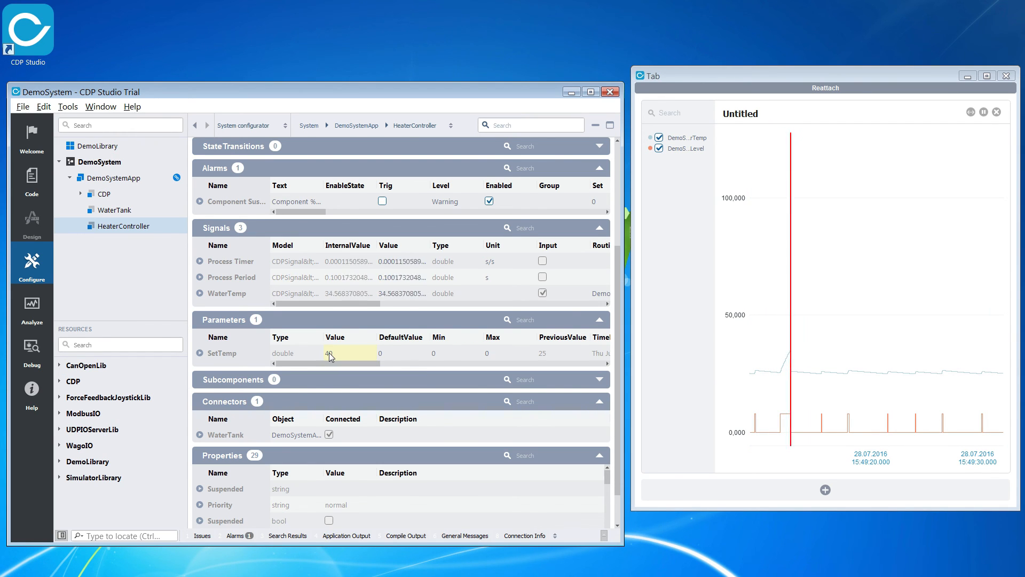